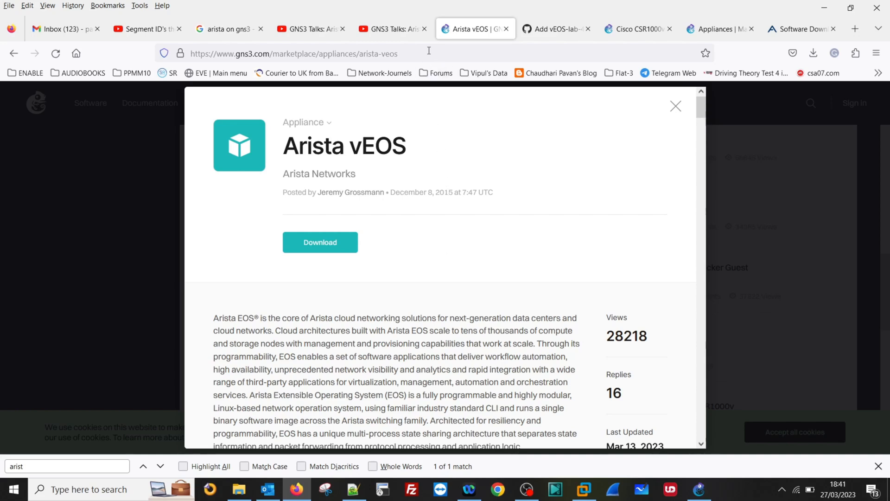
Download the arista-veos.gns3a appliance file from the Arista vEOS marketplace page
{"action": "left_click", "coordinate": [293, 53]}
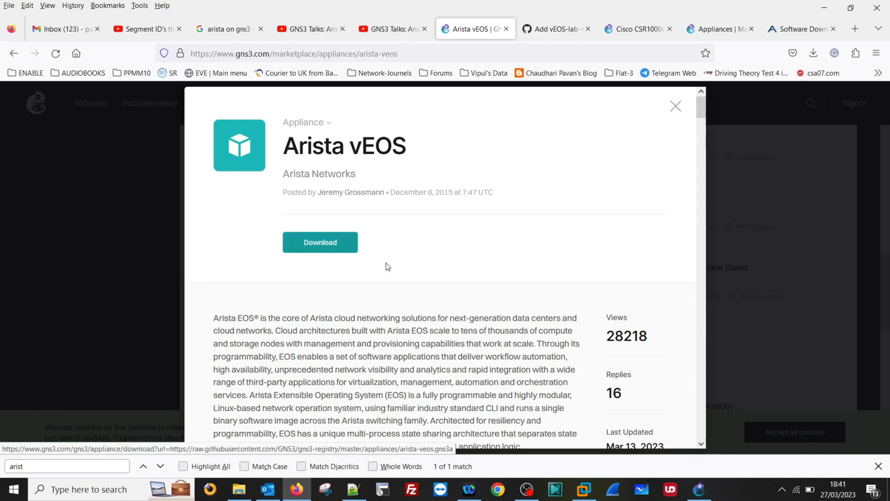
{"action": "mouse_move", "coordinate": [400, 270]}
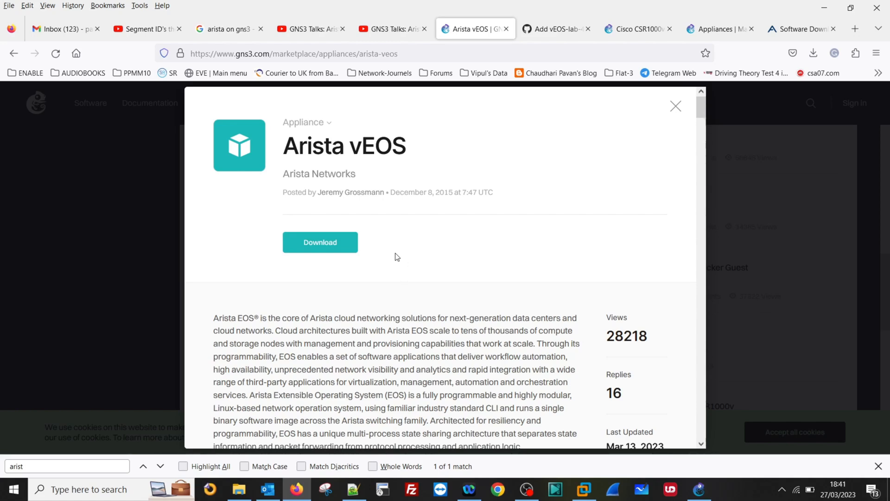
{"action": "mouse_move", "coordinate": [393, 253]}
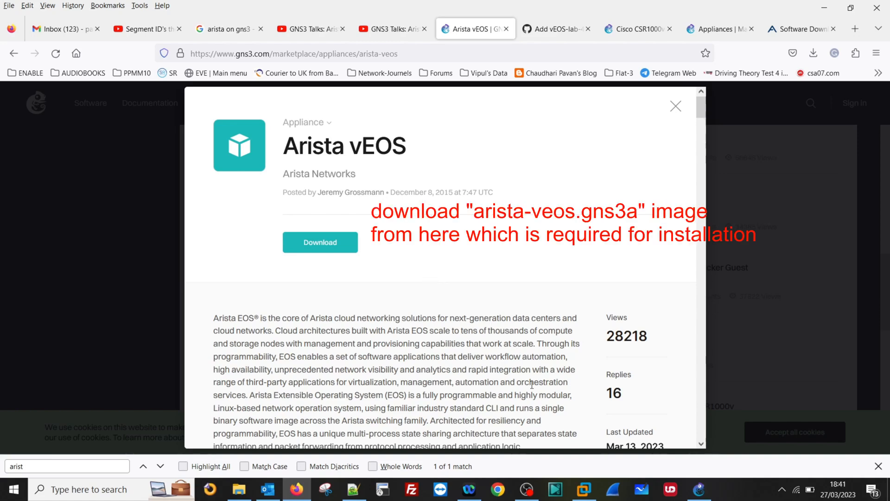
{"action": "mouse_move", "coordinate": [698, 489]}
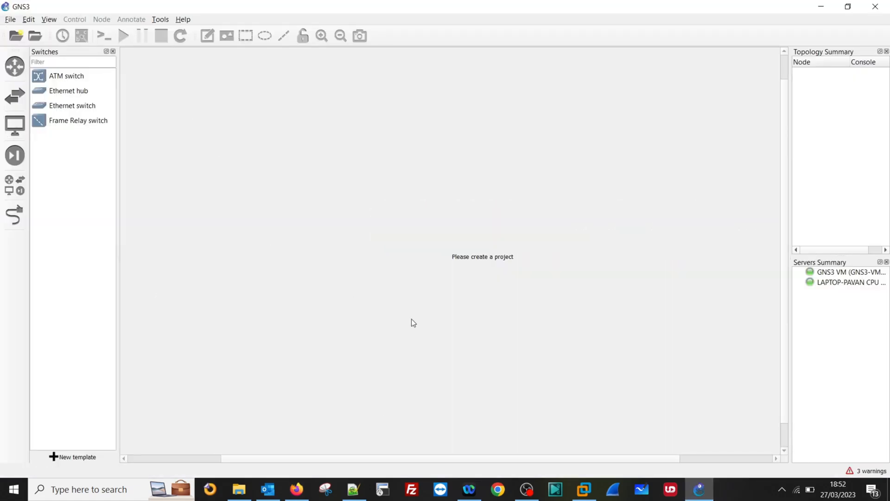
{"action": "mouse_move", "coordinate": [327, 237]}
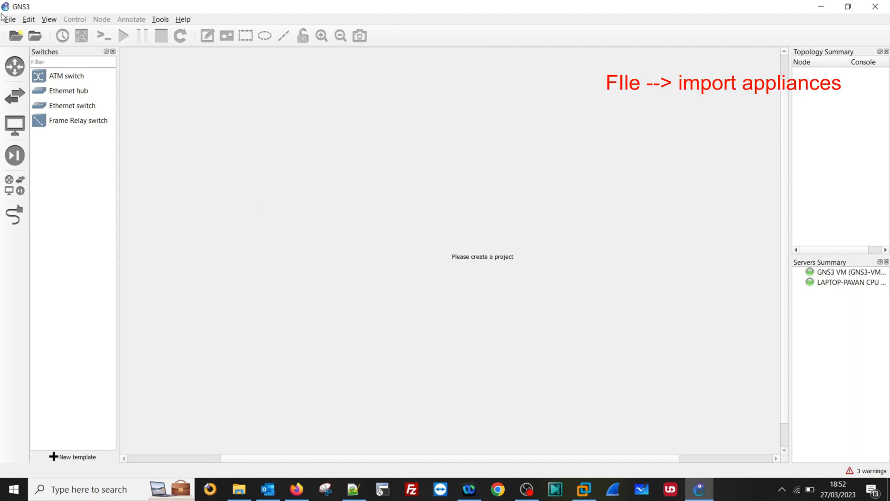
{"action": "mouse_move", "coordinate": [10, 22]}
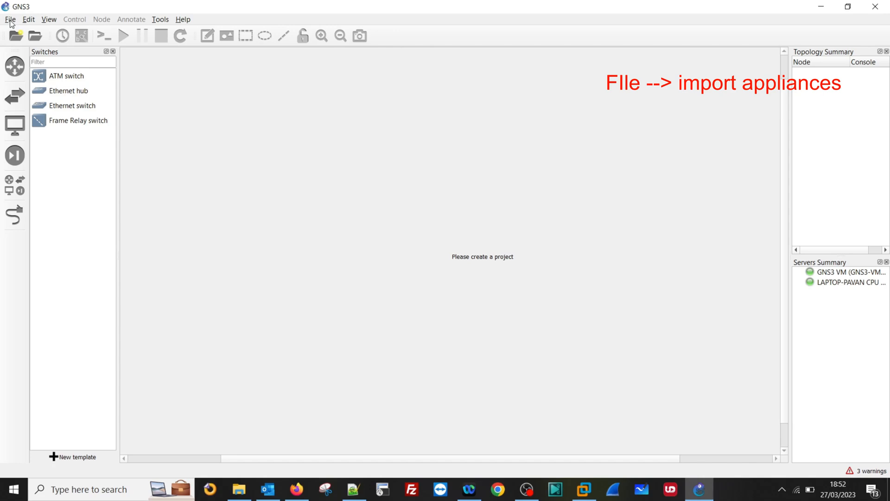
Import arista-veos.gns3a onto the GNS3 VM server with the default Qemu binary
{"action": "left_click", "coordinate": [10, 19]}
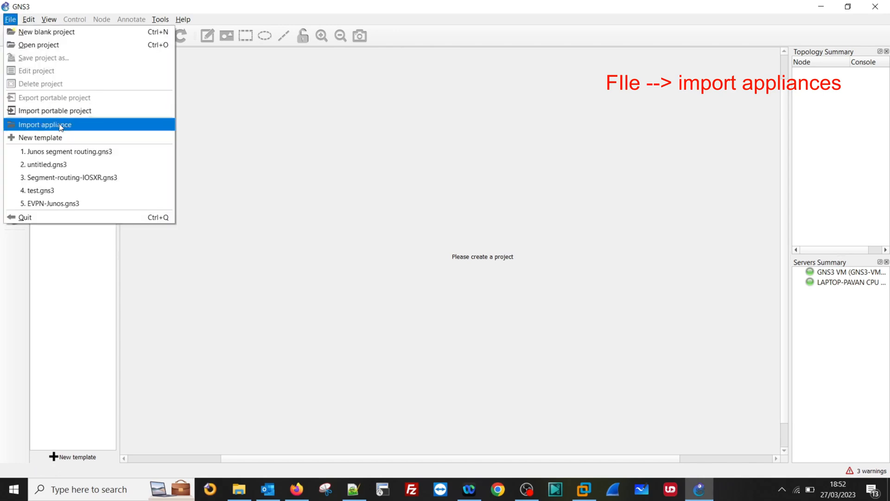
{"action": "left_click", "coordinate": [45, 124]}
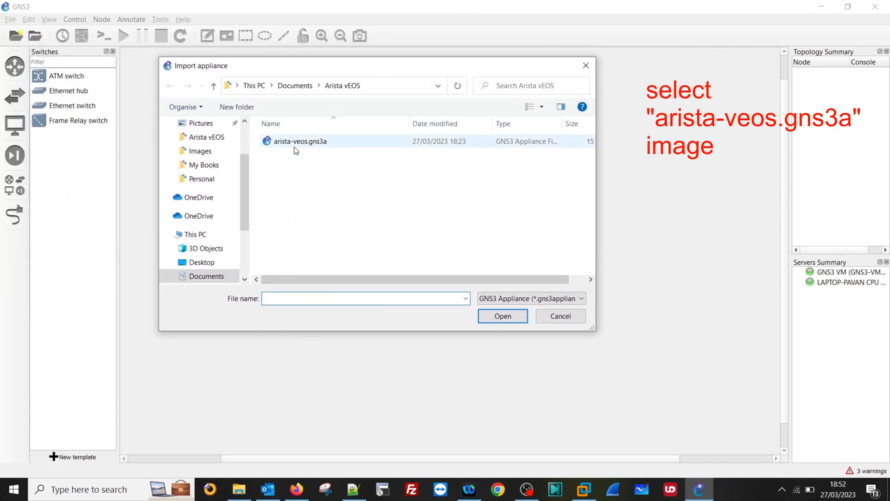
{"action": "mouse_move", "coordinate": [298, 147]}
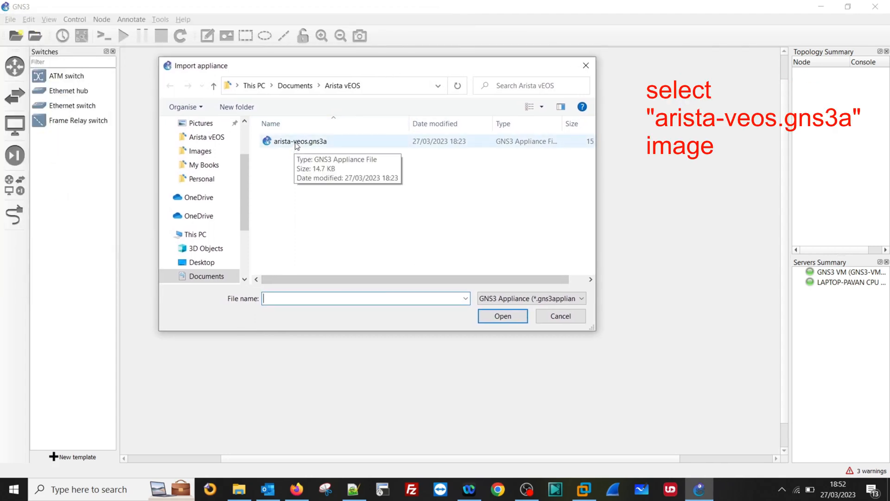
{"action": "double_click", "coordinate": [302, 141]}
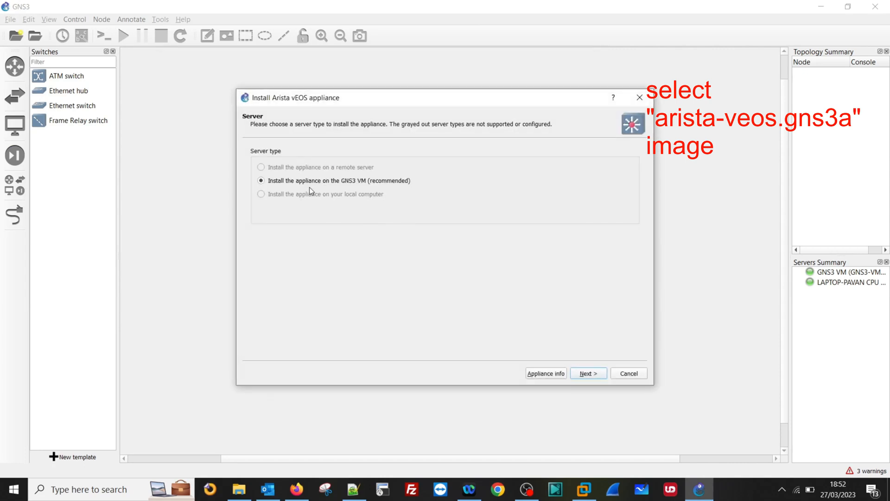
{"action": "mouse_move", "coordinate": [390, 193]}
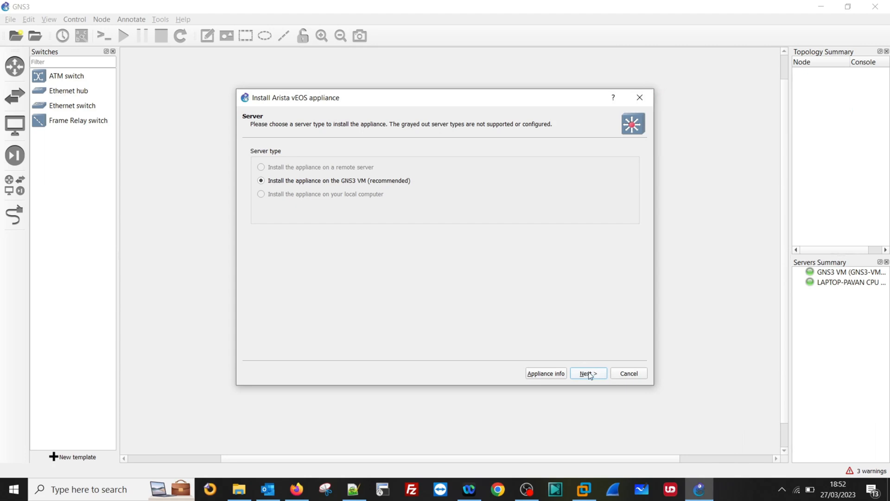
{"action": "left_click", "coordinate": [588, 373]}
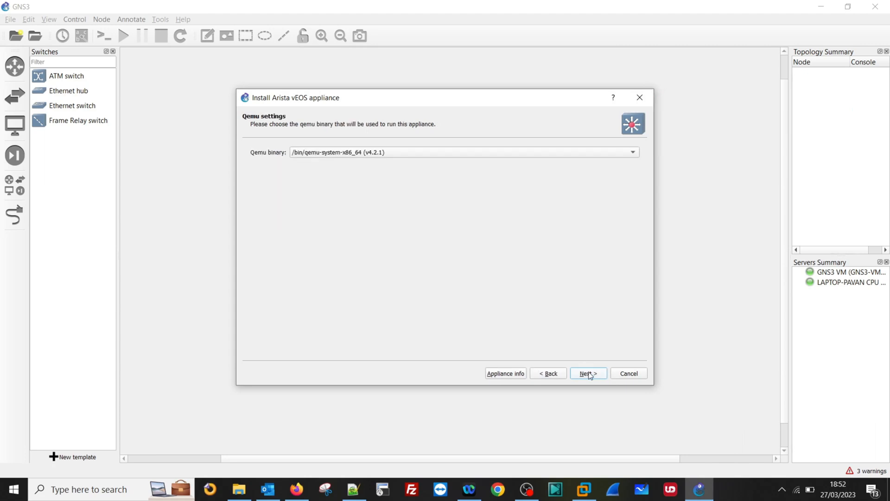
{"action": "mouse_move", "coordinate": [590, 377]}
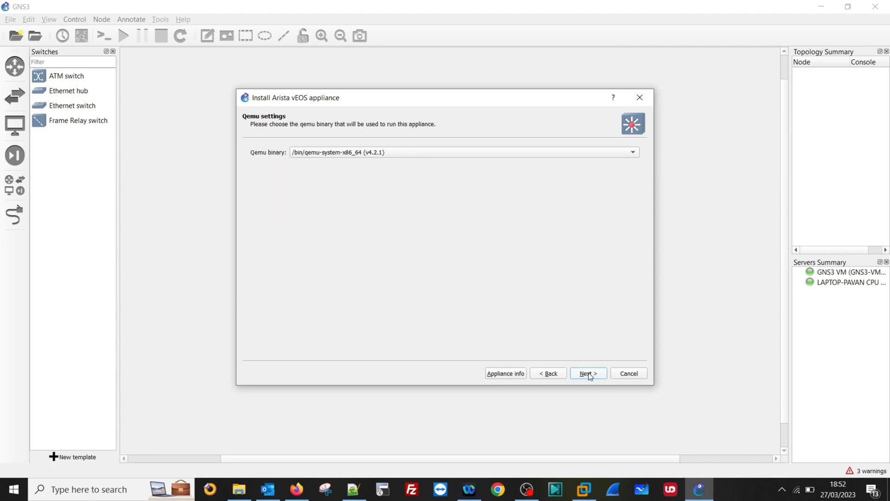
{"action": "left_click", "coordinate": [588, 372]}
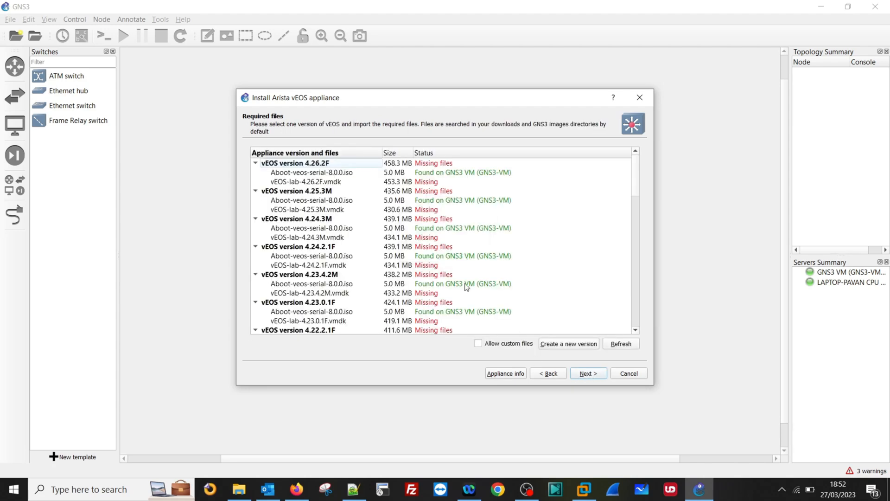
{"action": "mouse_move", "coordinate": [357, 200]}
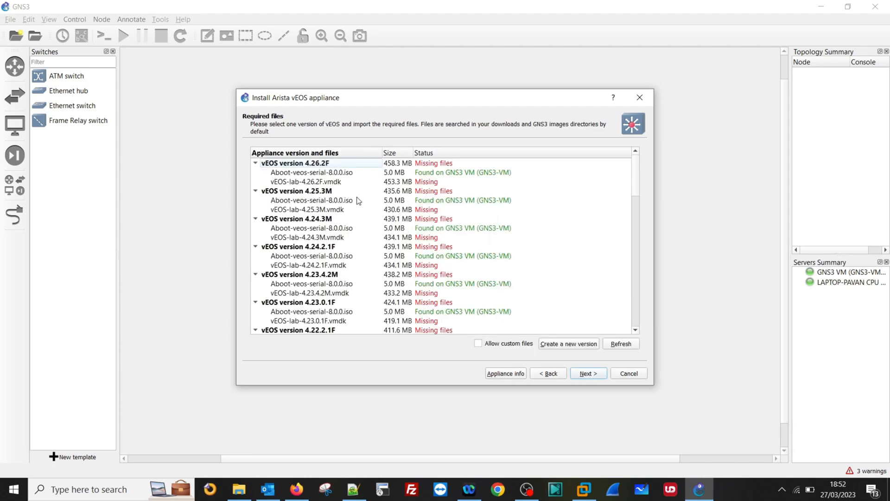
{"action": "mouse_move", "coordinate": [370, 194]}
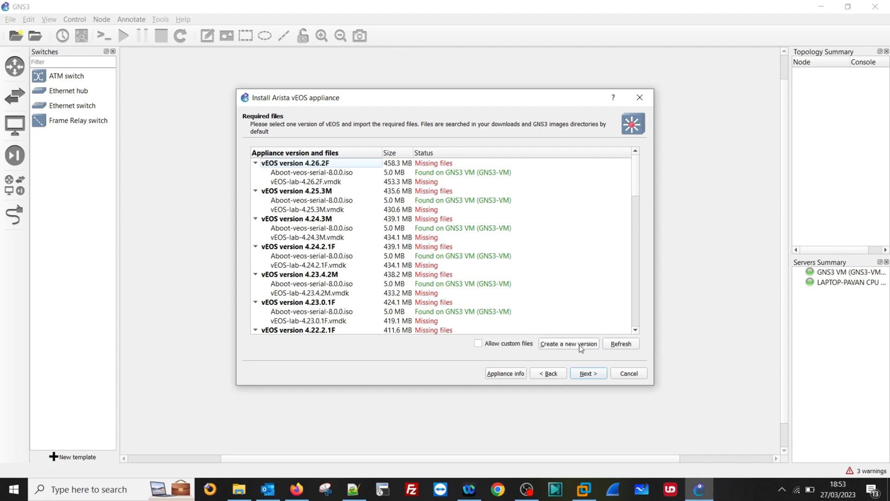
{"action": "mouse_move", "coordinate": [580, 349]}
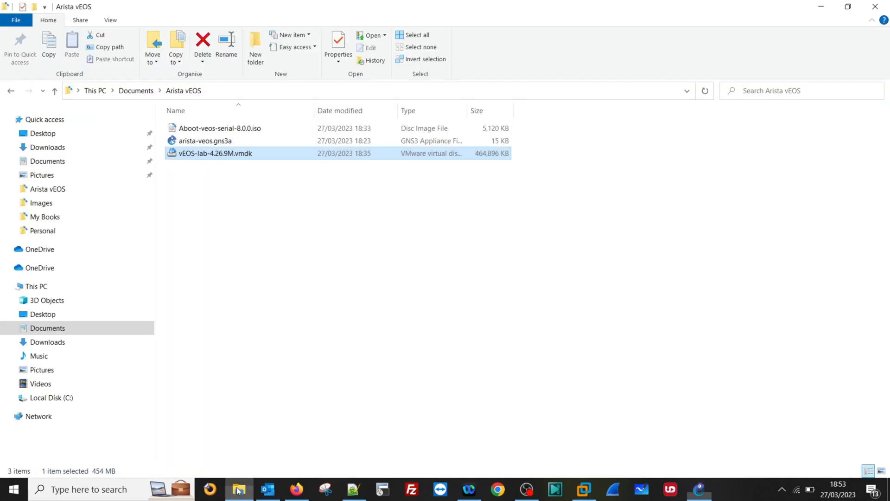
{"action": "mouse_move", "coordinate": [303, 162]}
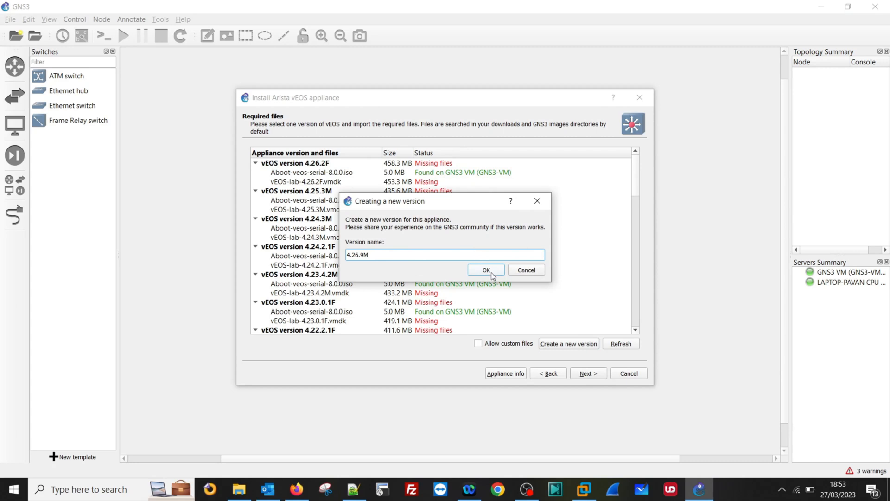
Add version 4.26.9M with Aboot-veos-serial-8.0.0.iso as hda and vEOS-lab-4.26.9M.vmdk as hdb
{"action": "left_click", "coordinate": [485, 270]}
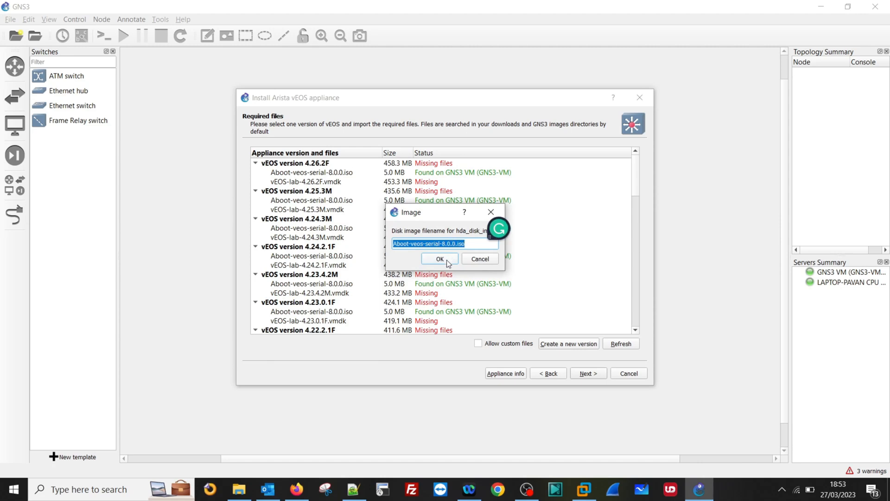
{"action": "left_click", "coordinate": [440, 258]}
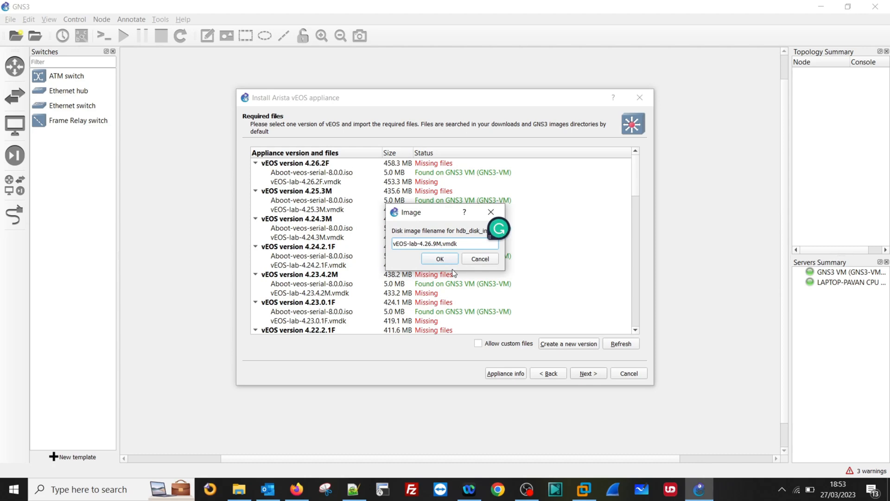
{"action": "left_click", "coordinate": [438, 258]}
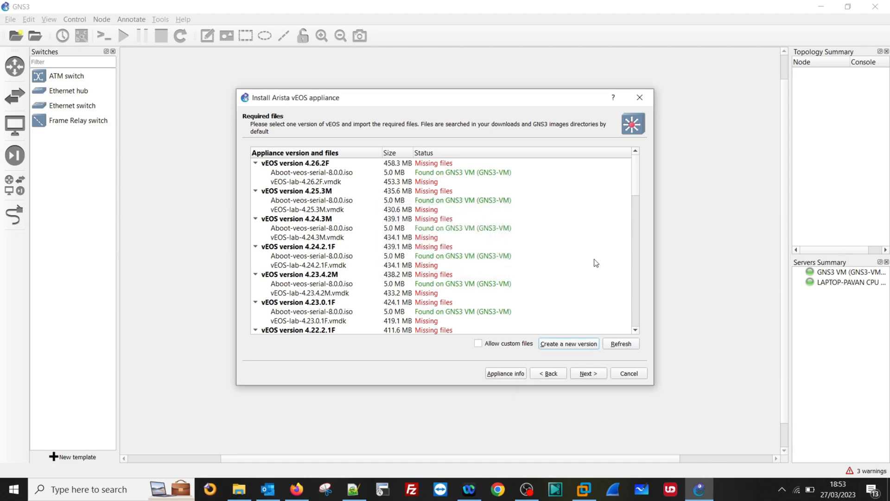
Import vEOS-lab-4.26.9M.vmdk from Documents\Arista vEOS for version 4.26.9M and upload it
{"action": "scroll", "scroll_direction": "down", "scroll_amount": 3}
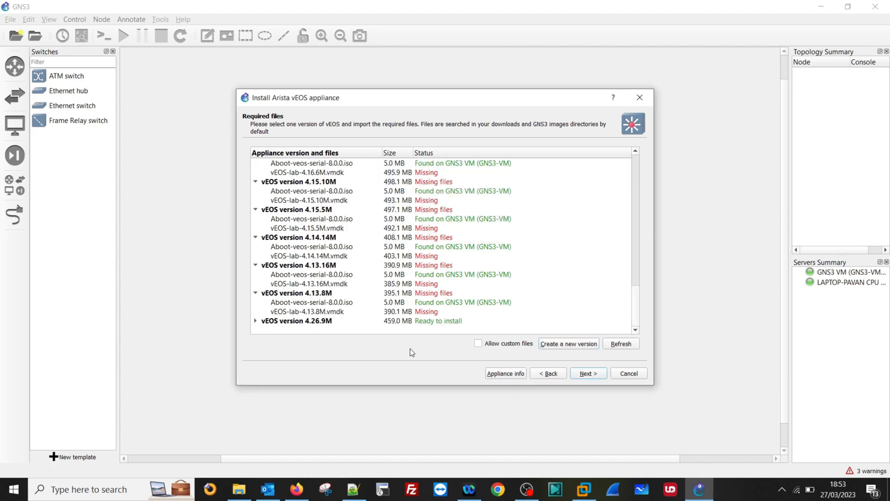
{"action": "left_click", "coordinate": [255, 321]}
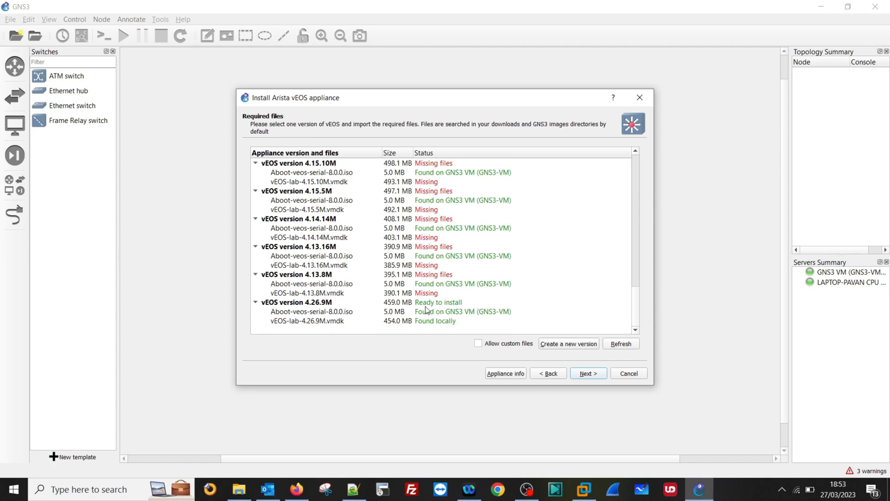
{"action": "left_click", "coordinate": [312, 312]}
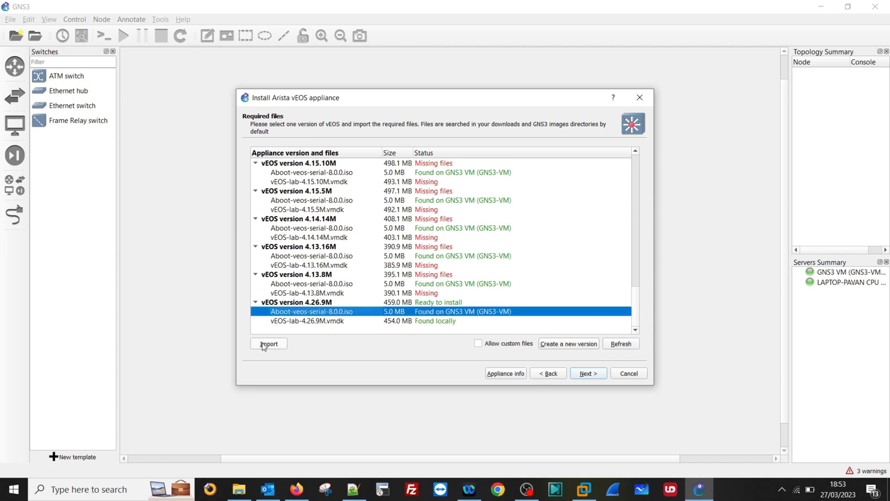
{"action": "left_click", "coordinate": [268, 343]}
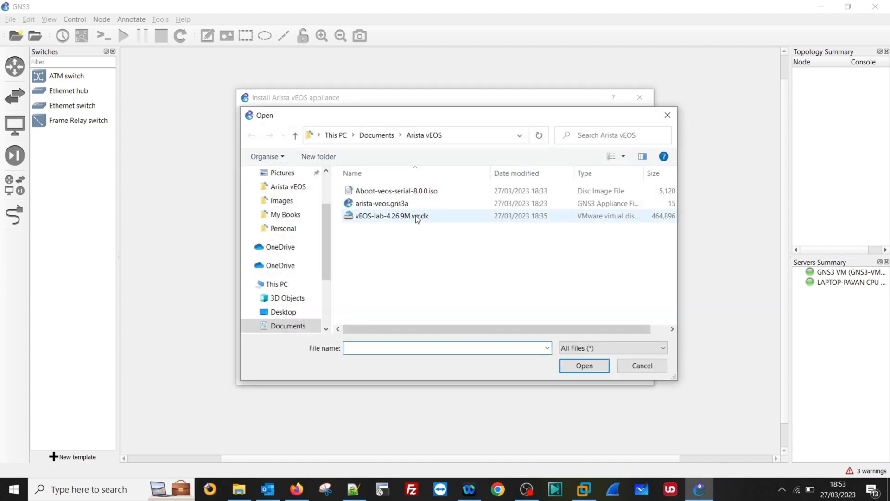
{"action": "left_click", "coordinate": [584, 365]}
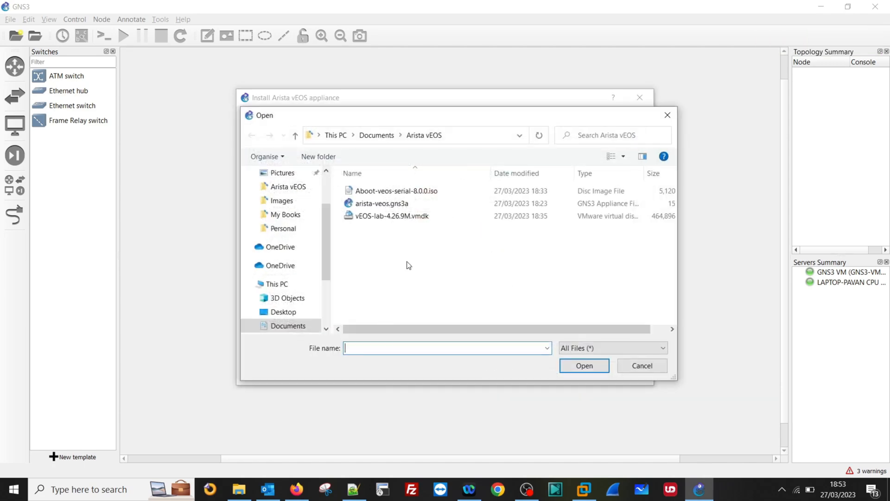
{"action": "left_click", "coordinate": [392, 215]}
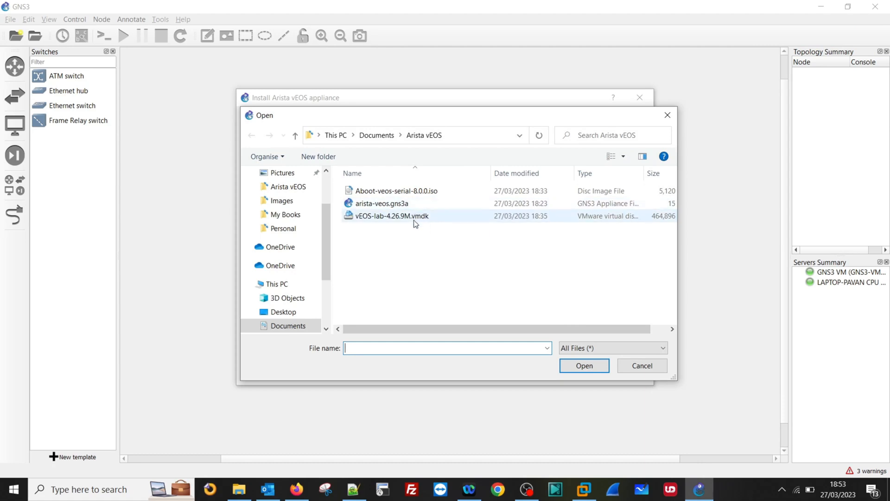
{"action": "left_click", "coordinate": [584, 365]}
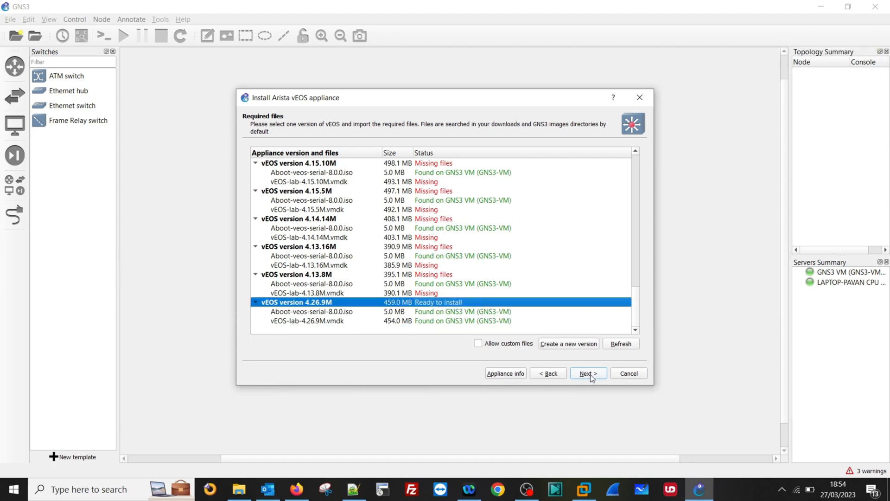
Confirm installing vEOS 4.26.9M, finish the wizard and dismiss the template-created message
{"action": "left_click", "coordinate": [588, 373]}
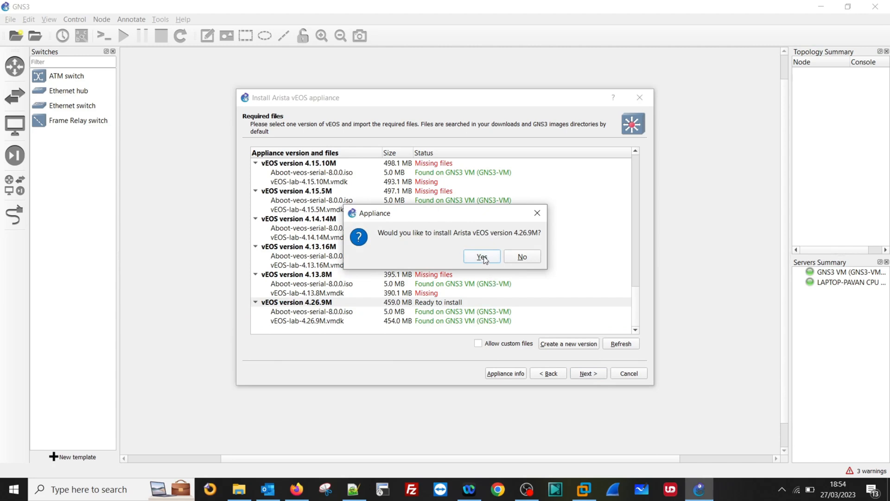
{"action": "left_click", "coordinate": [481, 256]}
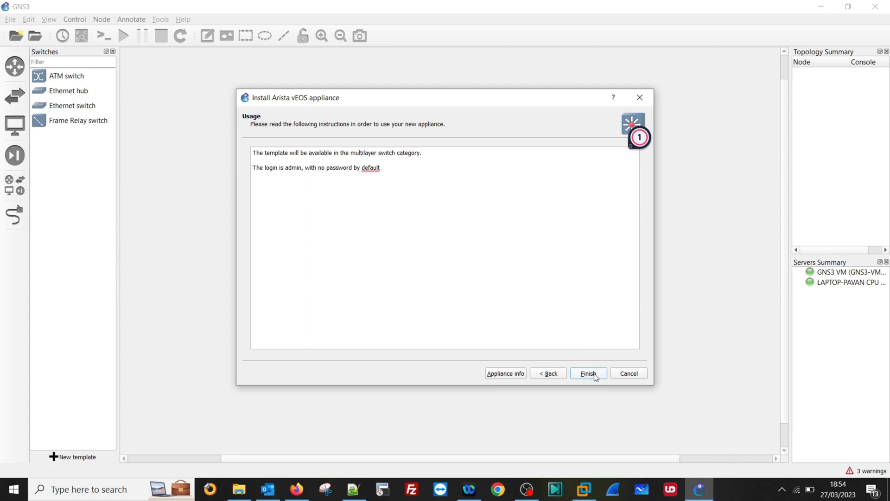
{"action": "left_click", "coordinate": [588, 372]}
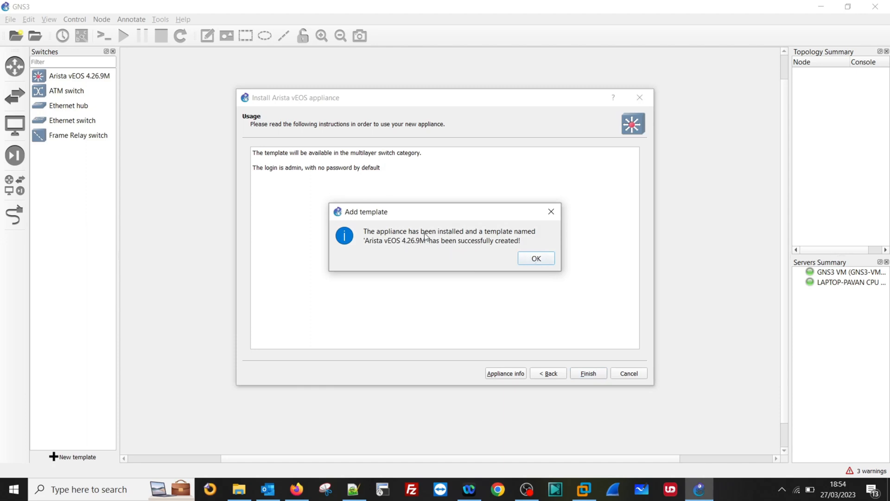
{"action": "mouse_move", "coordinate": [424, 259]}
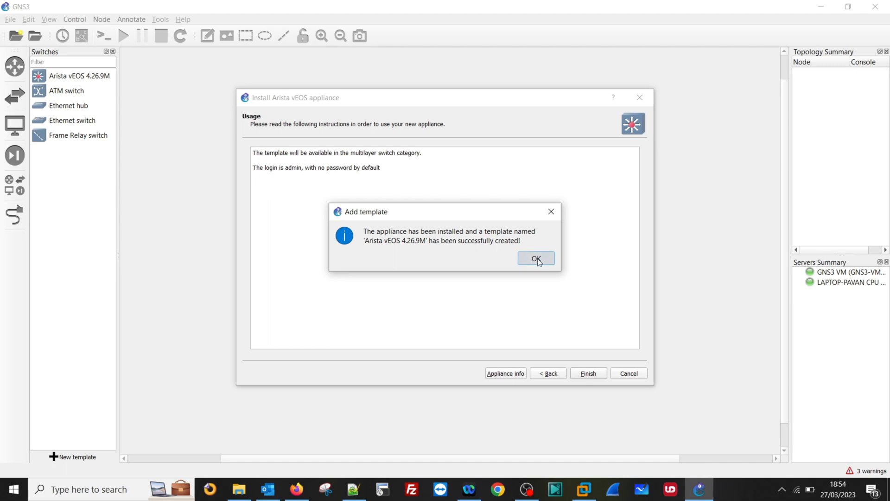
{"action": "left_click", "coordinate": [536, 258]}
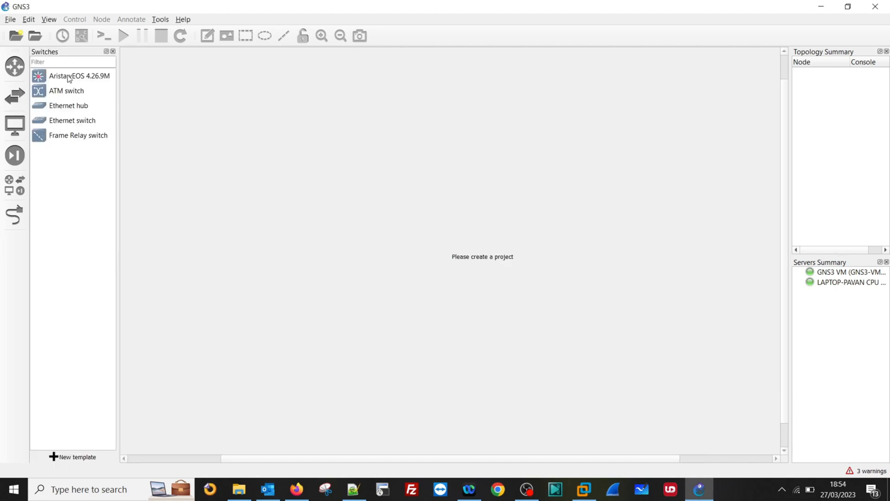
Build a blank project with two linked Arista vEOS 4.26.9M switches and start all devices
{"action": "left_click", "coordinate": [79, 76]}
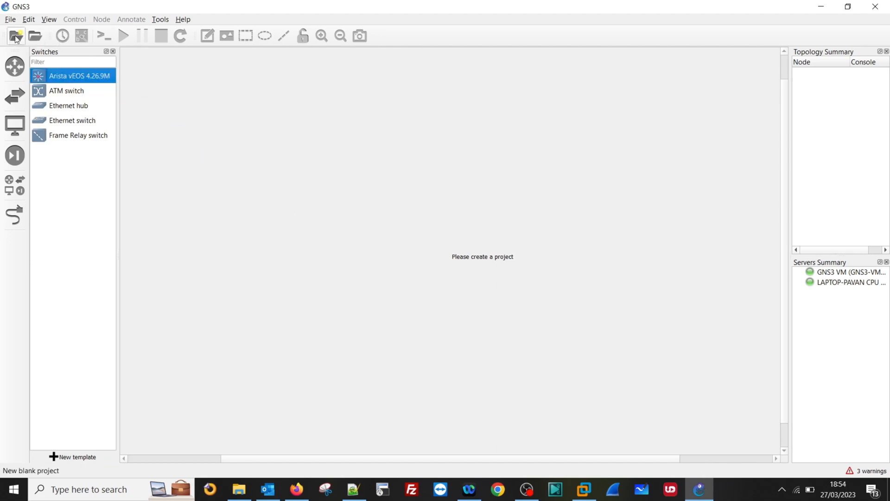
{"action": "left_click", "coordinate": [15, 36]}
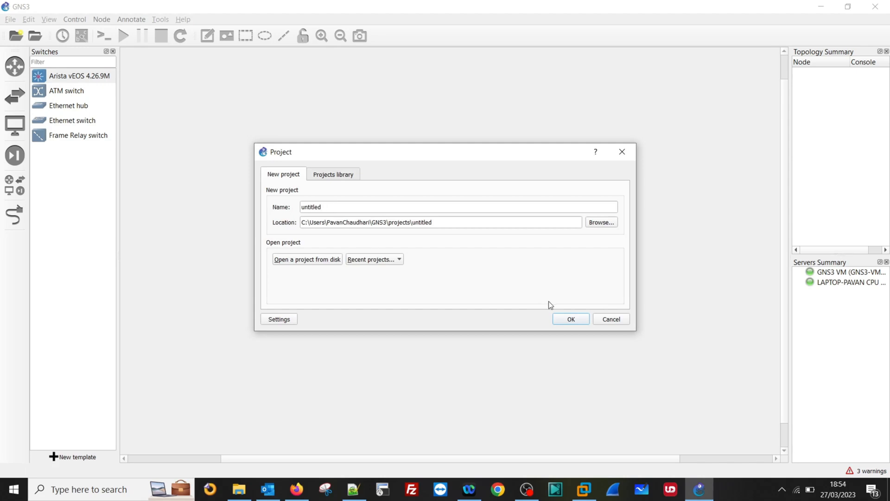
{"action": "left_click", "coordinate": [570, 318]}
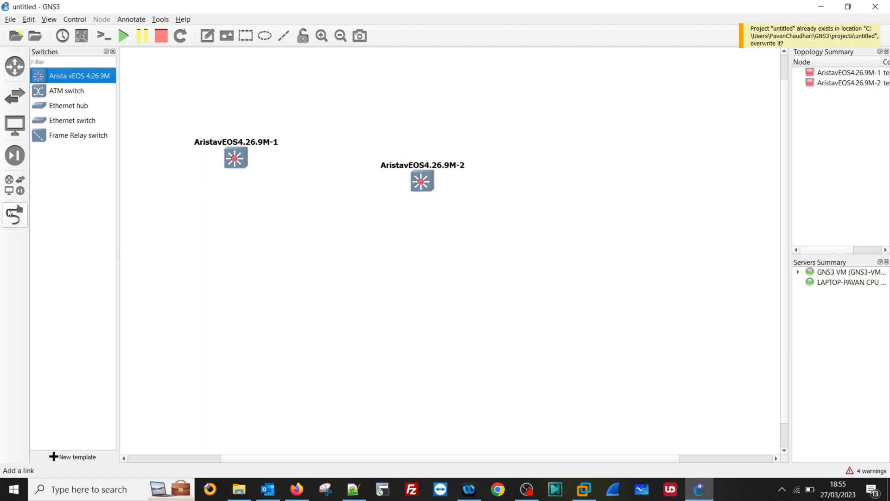
{"action": "left_click", "coordinate": [235, 158]}
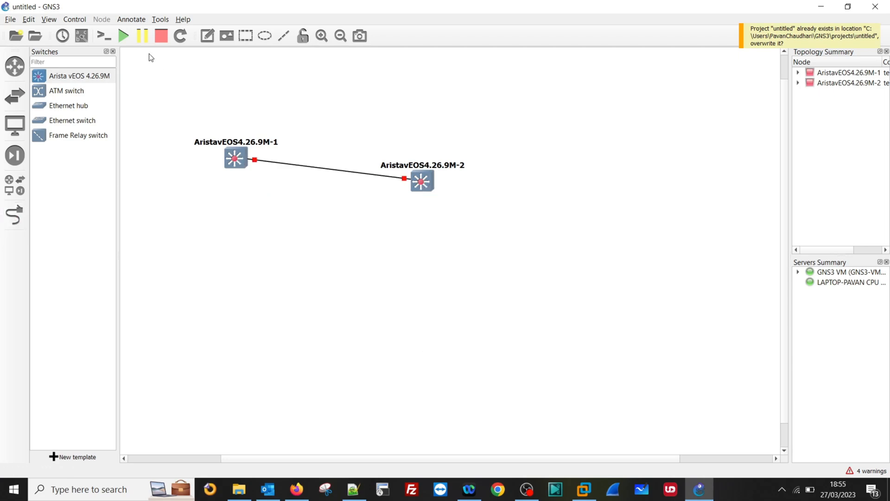
{"action": "left_click", "coordinate": [124, 35]}
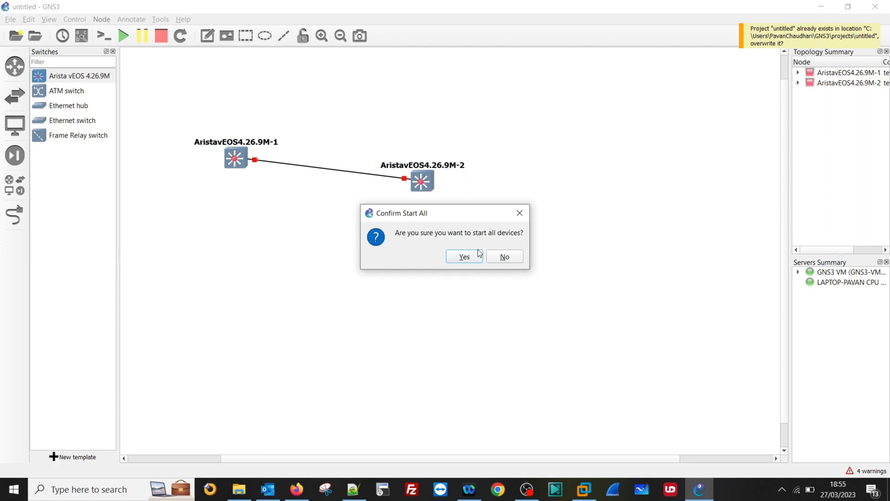
{"action": "left_click", "coordinate": [464, 256]}
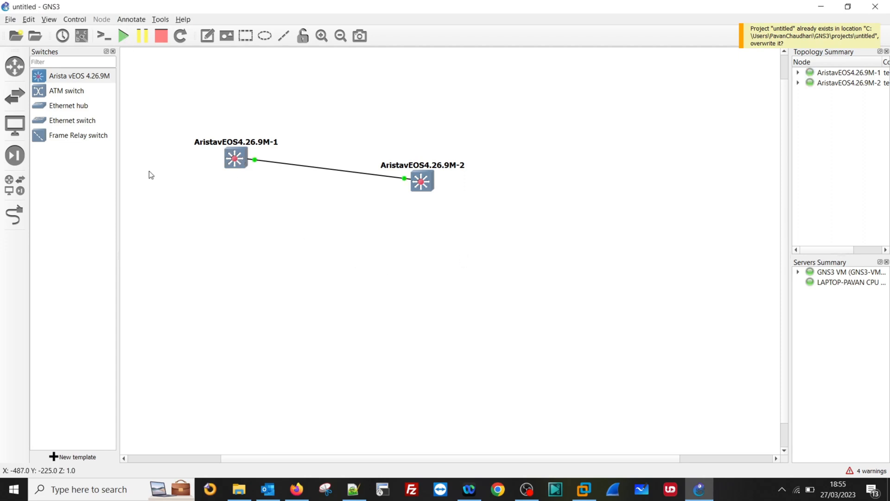
{"action": "mouse_move", "coordinate": [177, 142]}
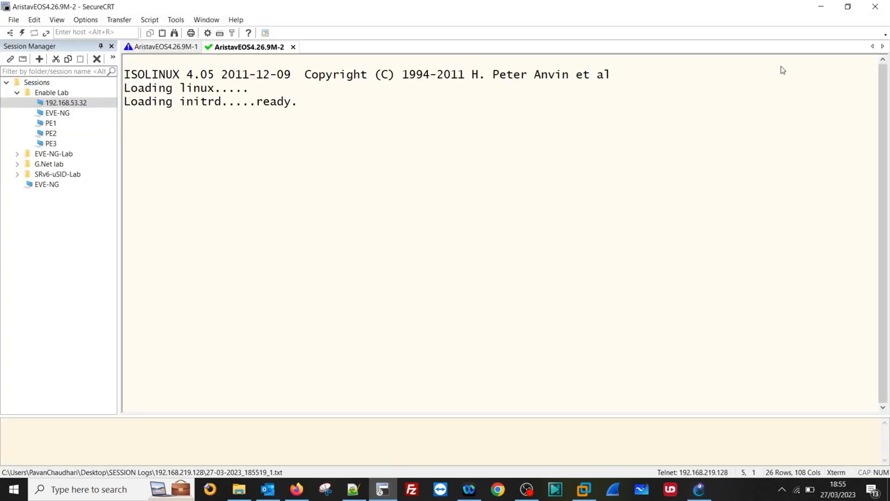
{"action": "mouse_move", "coordinate": [97, 59]}
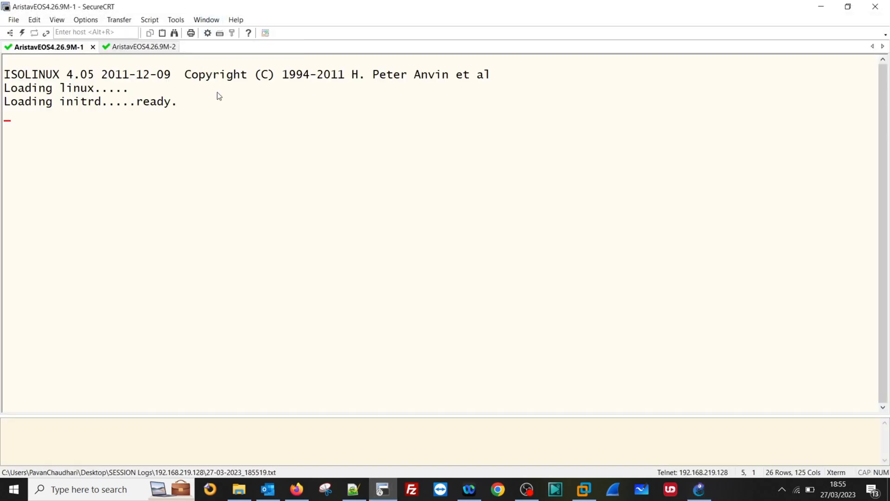
{"action": "mouse_move", "coordinate": [589, 69]}
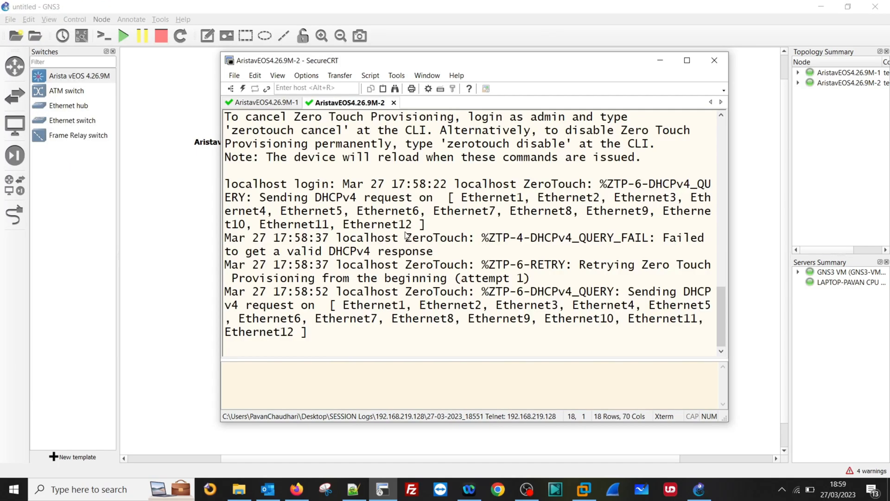
Log in as admin on AristavEOS4.26.9M-2, run zerotouch cancel, then view switch 1's console
{"action": "type", "text": "admin"}
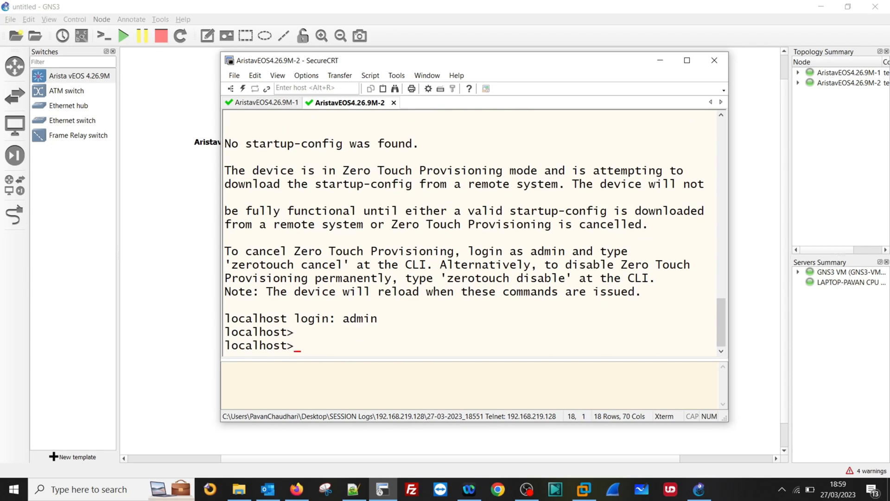
{"action": "type", "text": "enable"}
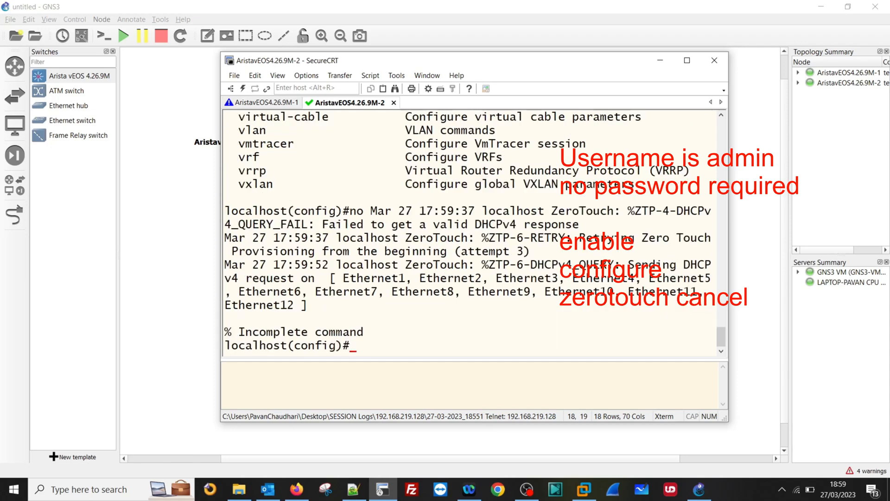
{"action": "type", "text": "zerotouch"}
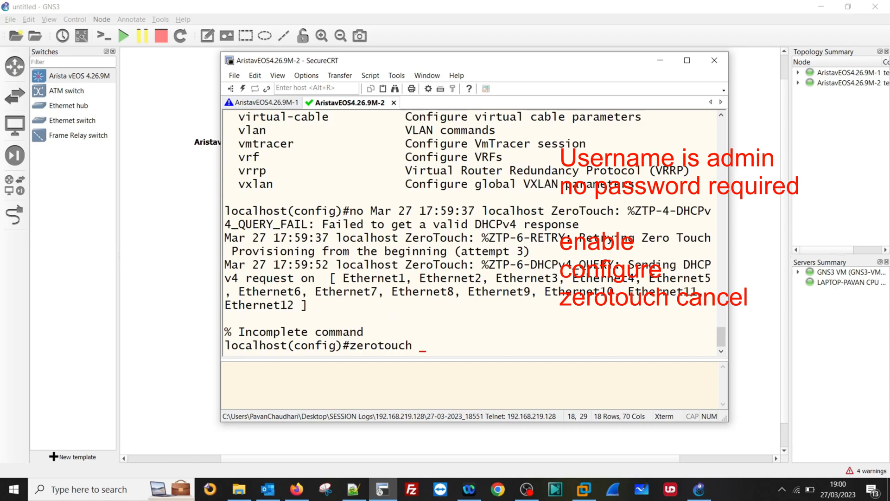
{"action": "type", "text": "cancel"}
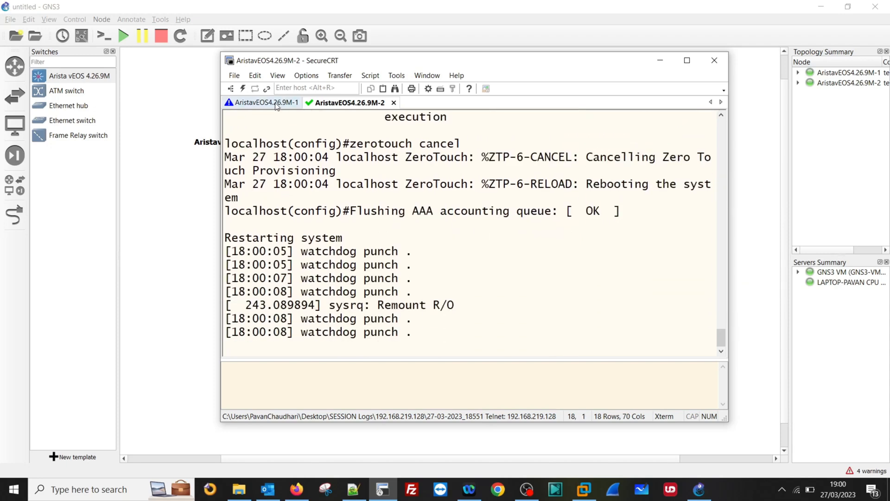
{"action": "left_click", "coordinate": [264, 103]}
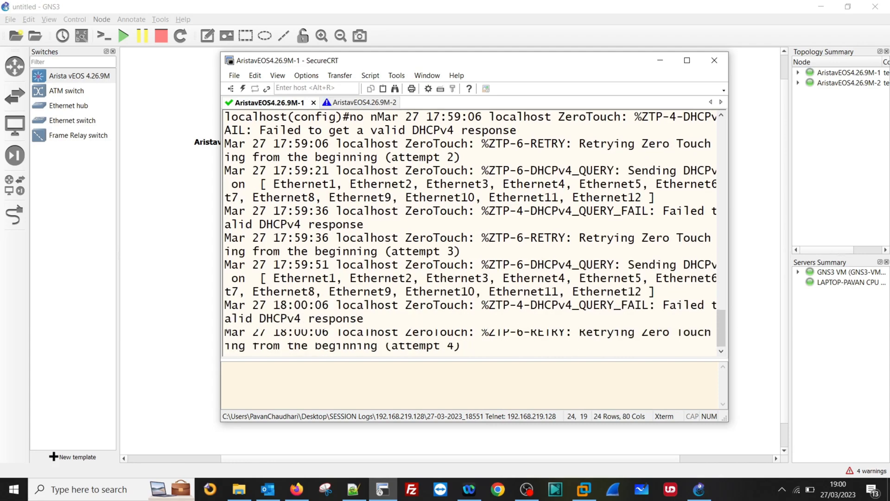